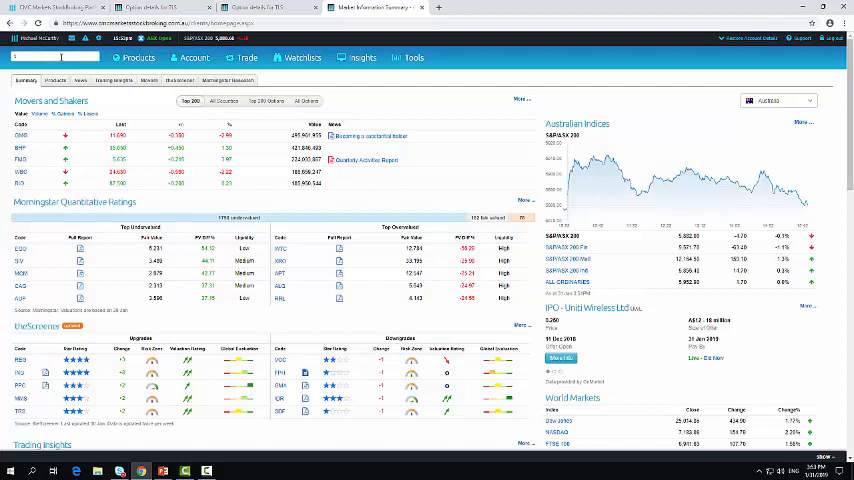
Step: Search for TLS and select Telstra's ordinary shares equity result
text(TLS)
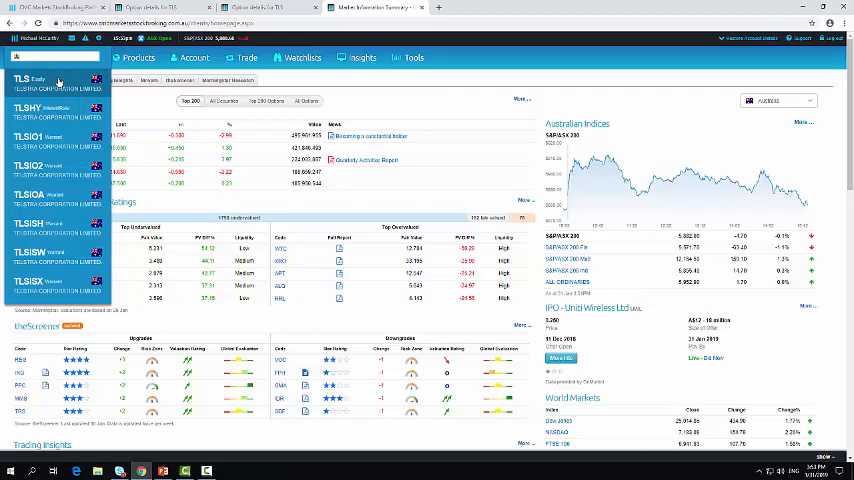
click(35, 83)
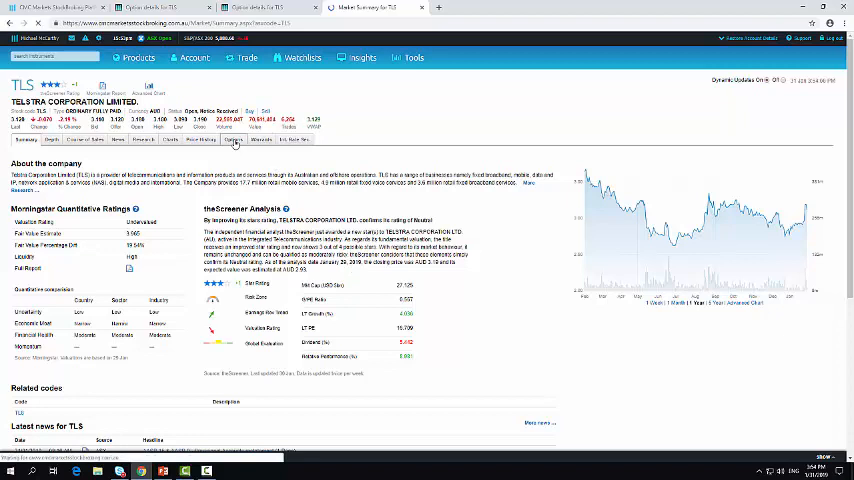
Step: Show the options chain for Telstra from its summary page
click(234, 140)
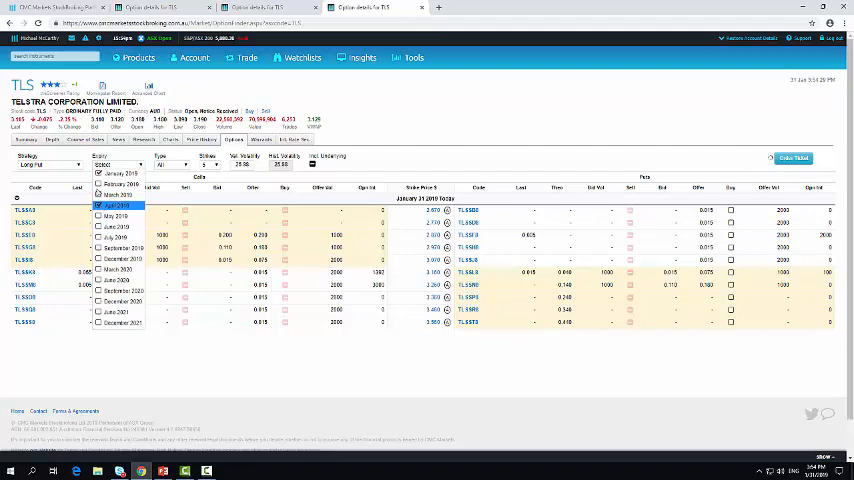
Step: Untick January 2019 in the expiry filter, leaving only April 2019
click(117, 195)
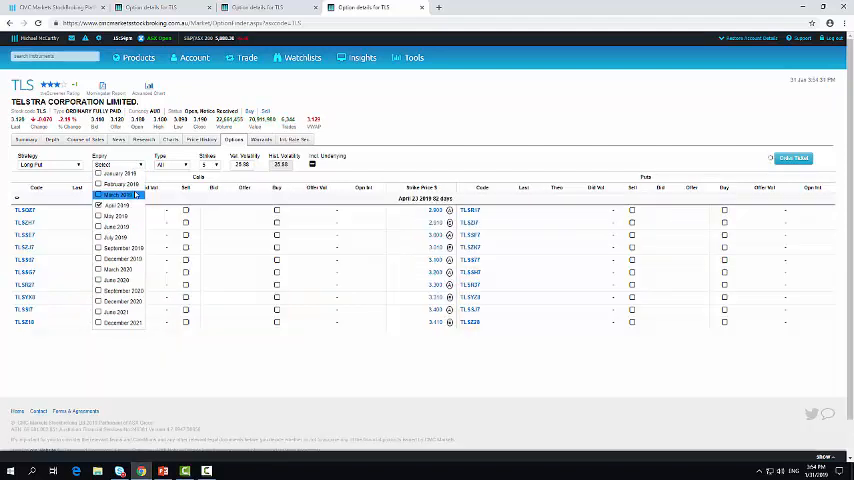
click(117, 194)
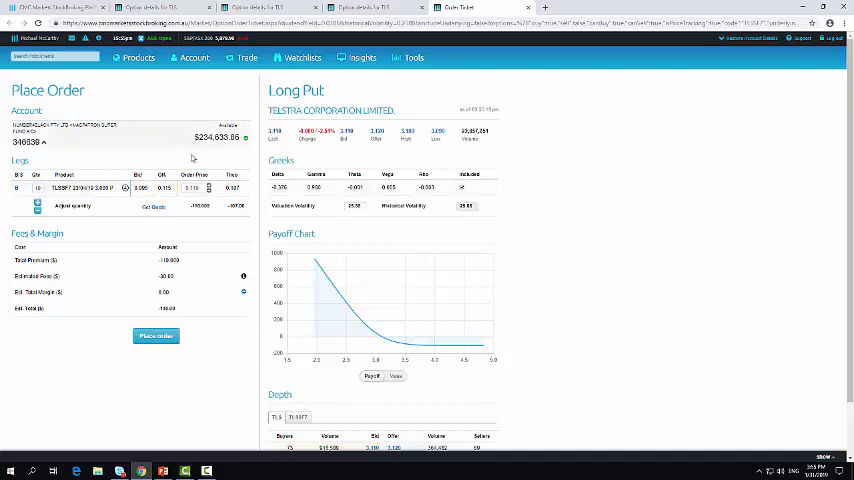
mouse_move(202, 222)
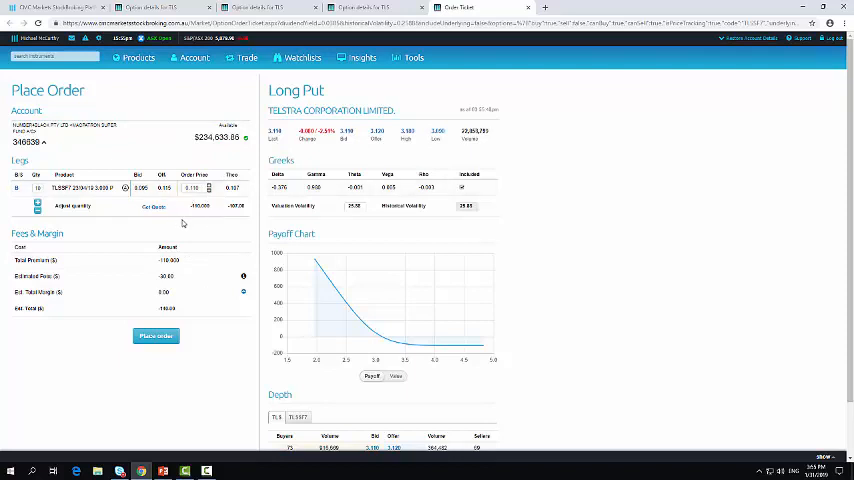
mouse_move(459, 236)
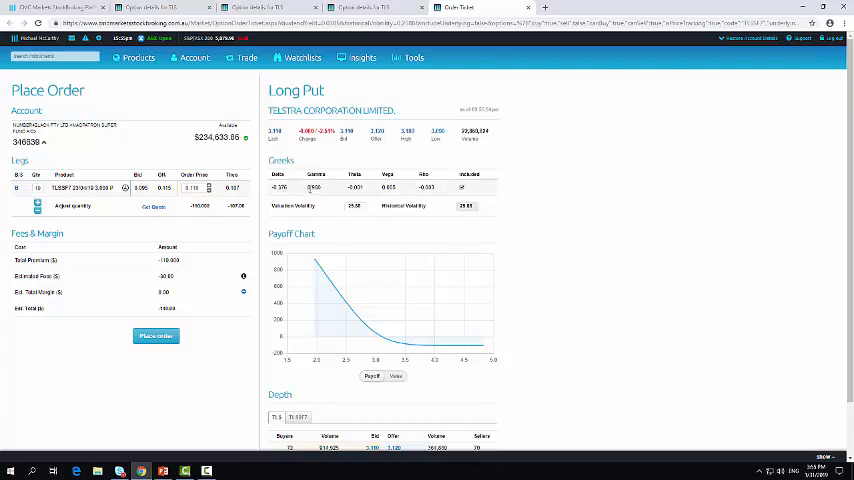
mouse_move(443, 264)
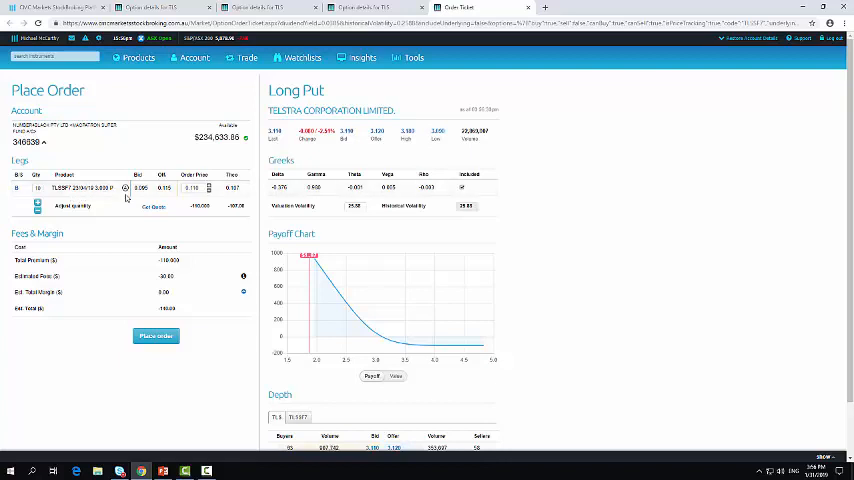
Step: Submit the buy order for 10 TLSS97 puts at 0.11 AUD, Day Only
click(156, 336)
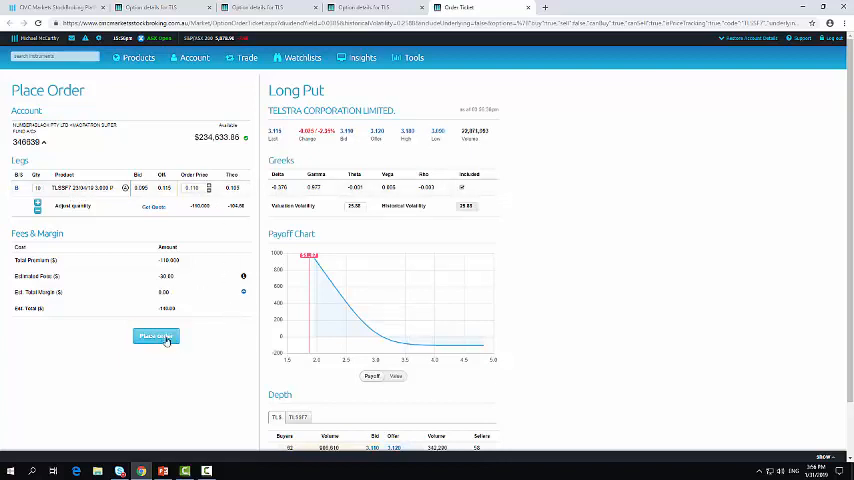
click(155, 336)
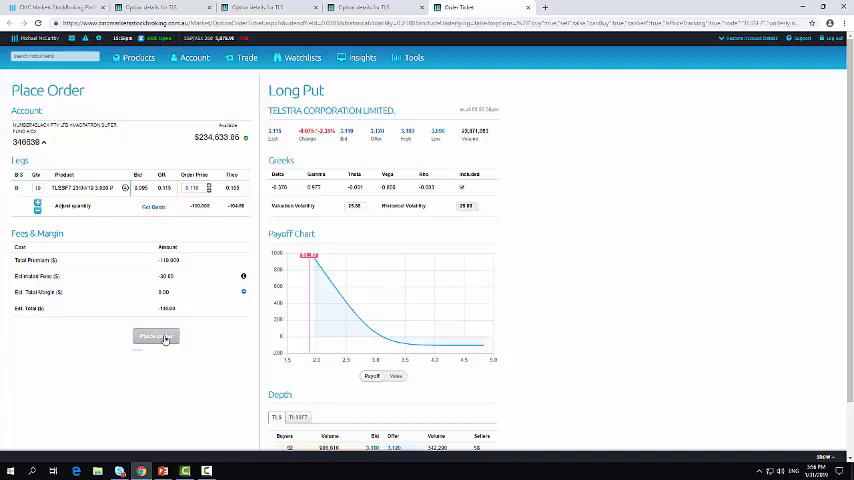
click(155, 336)
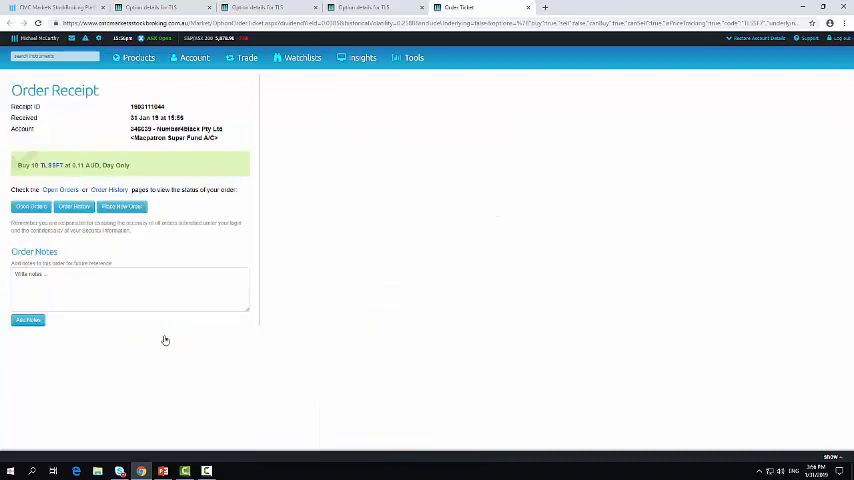